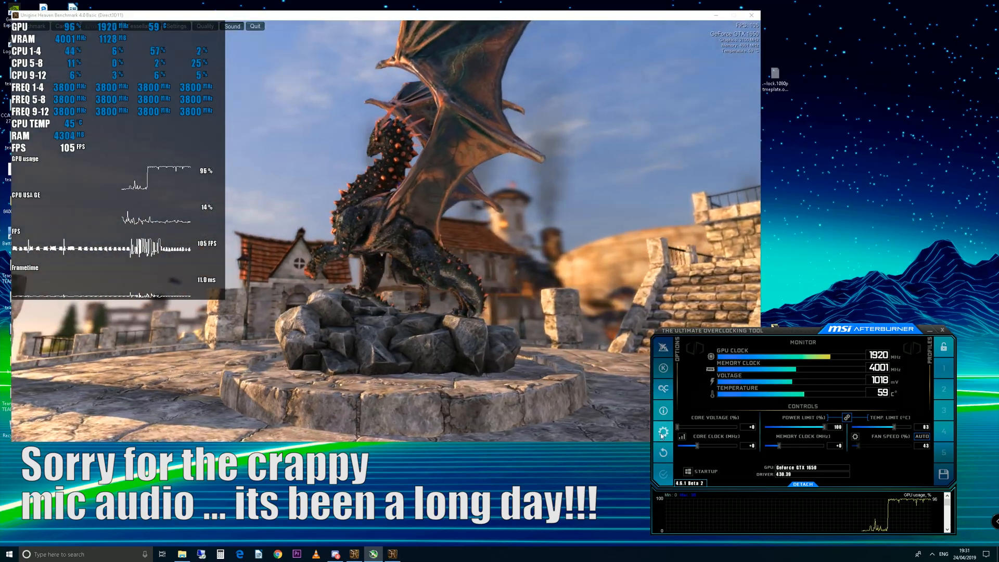
# - Open Afterburner's properties and page to the User Interface settings
pyautogui.click(663, 432)
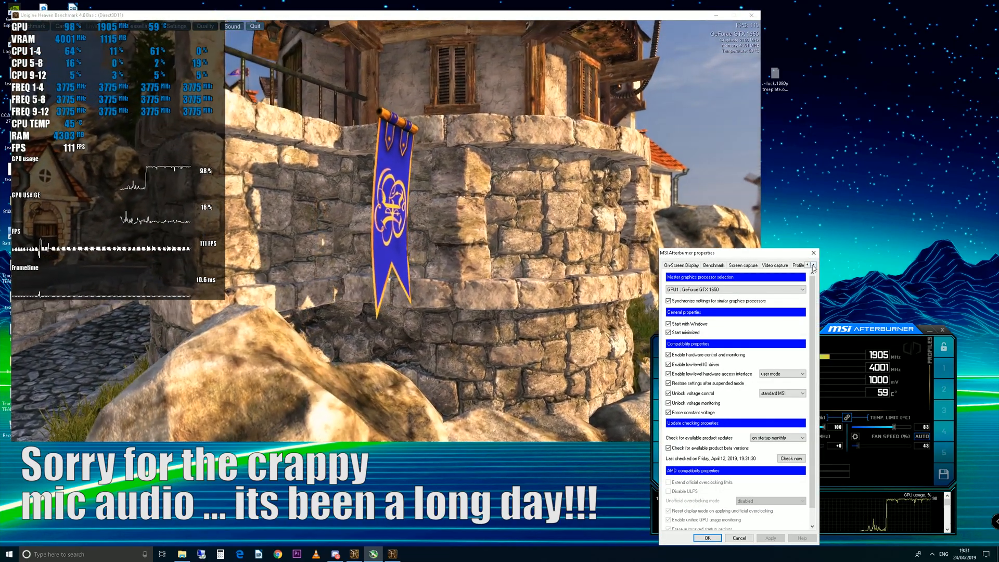
pyautogui.click(813, 264)
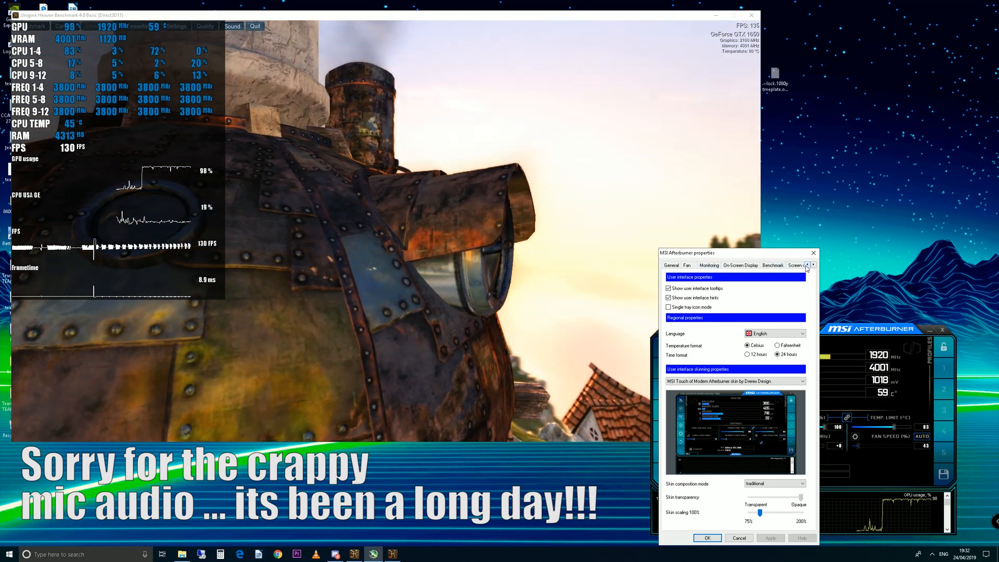
# - View the General and Fan settings, then close the properties window
pyautogui.click(671, 265)
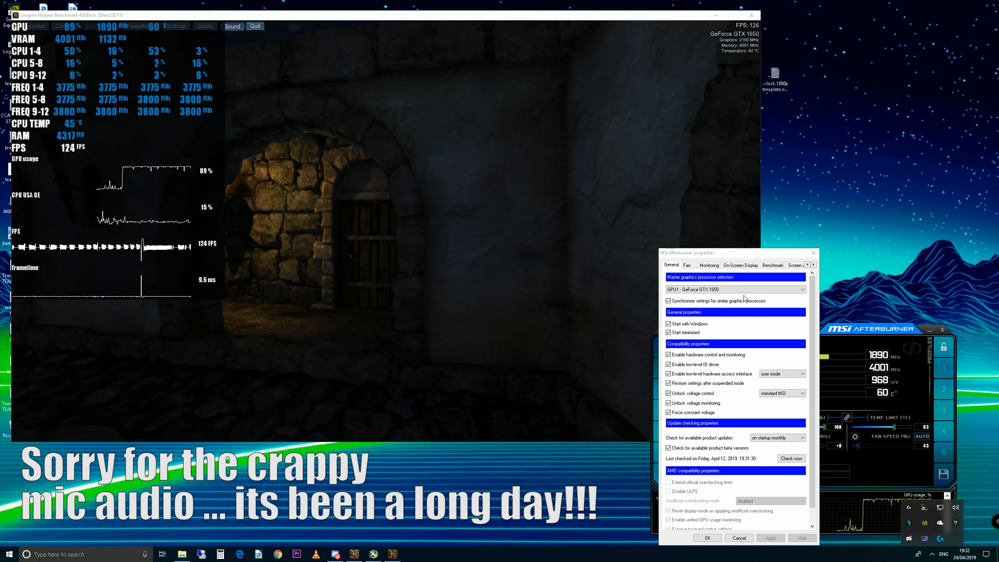
pyautogui.click(687, 265)
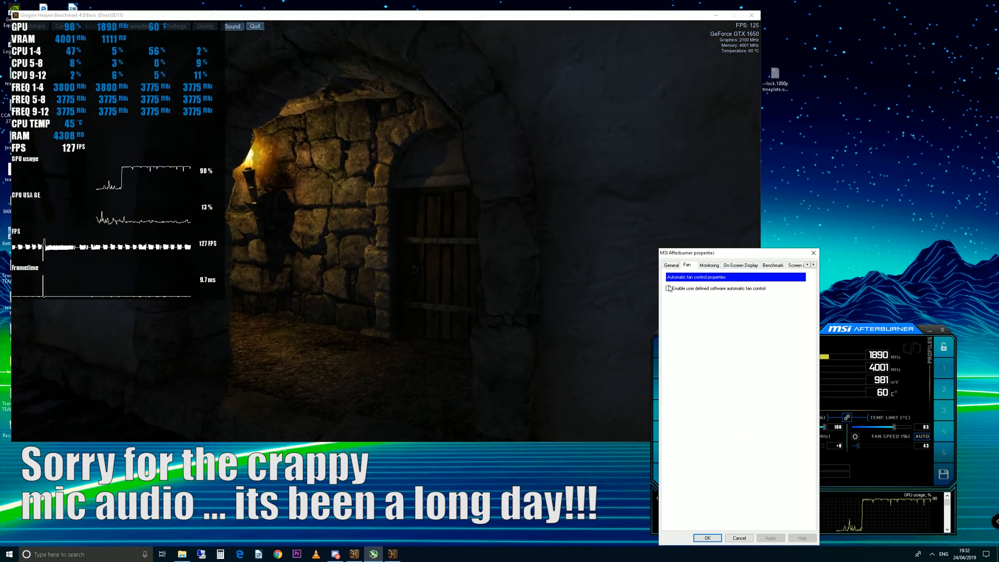
pyautogui.click(670, 288)
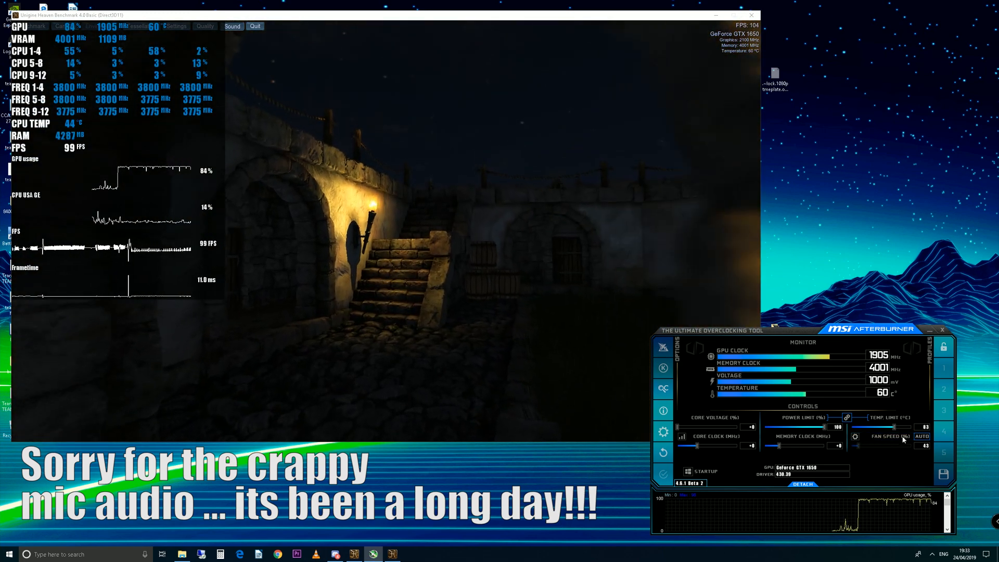
pyautogui.moveTo(863, 446); pyautogui.dragTo(869, 446)
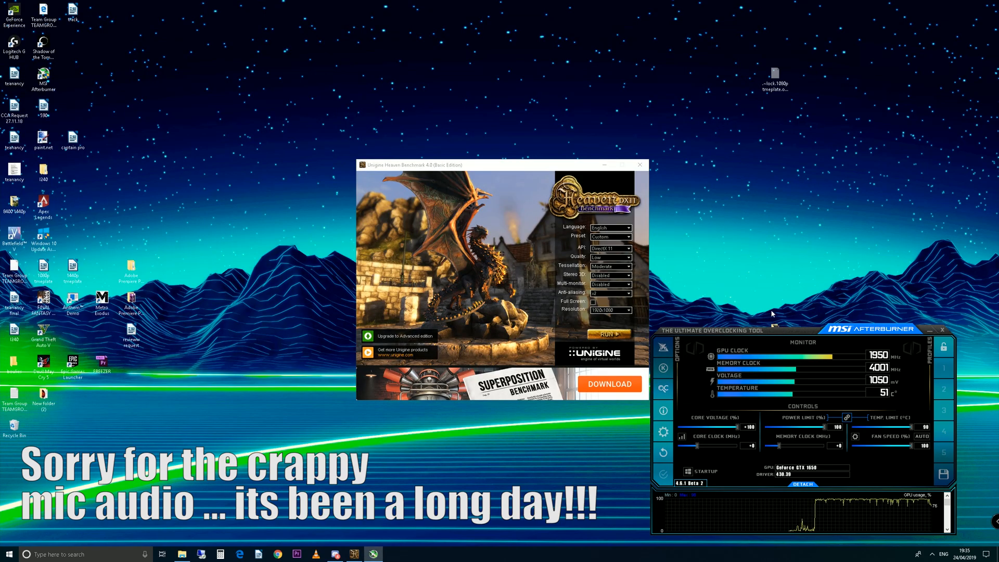
# - Run OC Scanner to a 73 MHz average overclock and view the curve editor
pyautogui.click(662, 389)
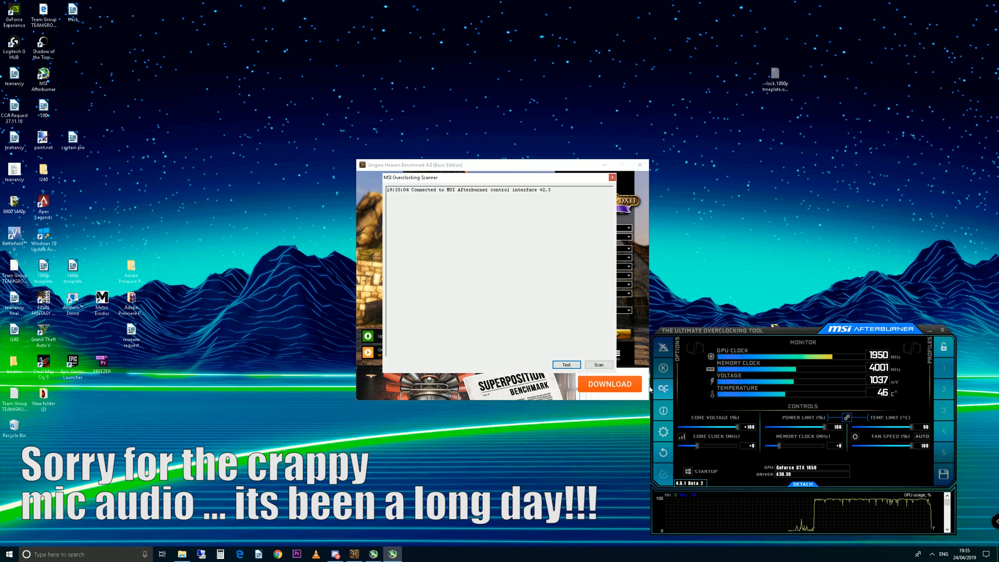
pyautogui.click(597, 364)
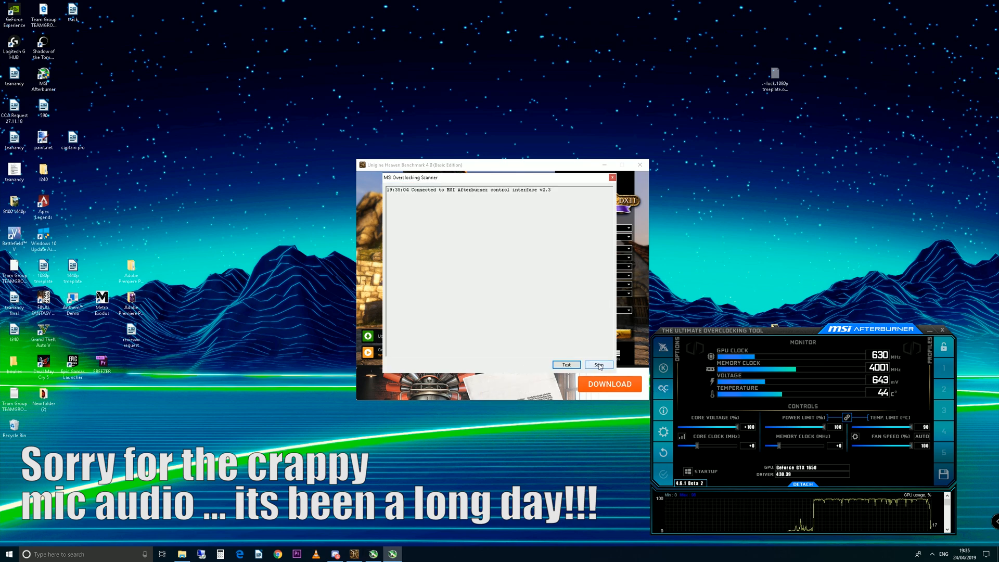
pyautogui.click(598, 365)
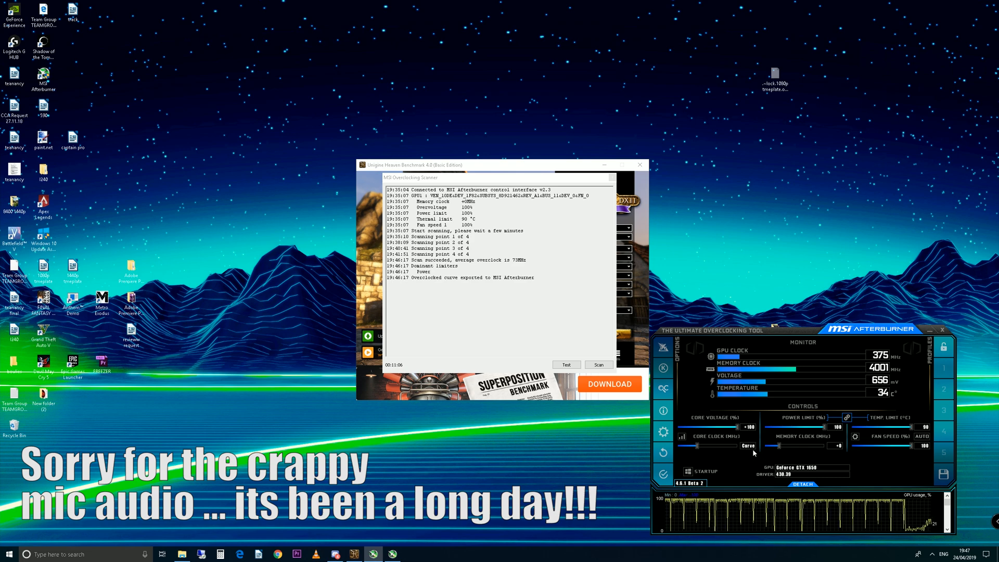
pyautogui.click(750, 445)
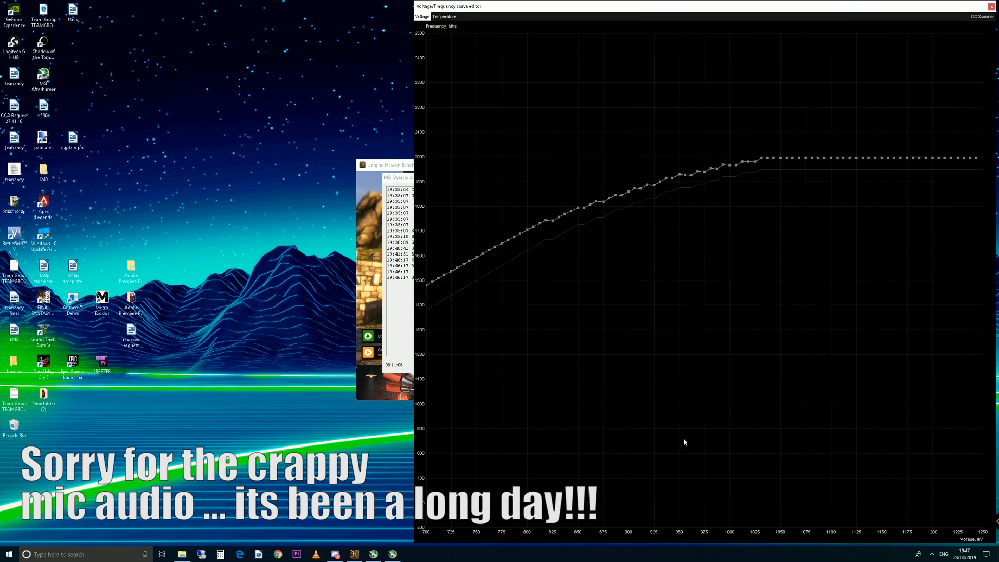